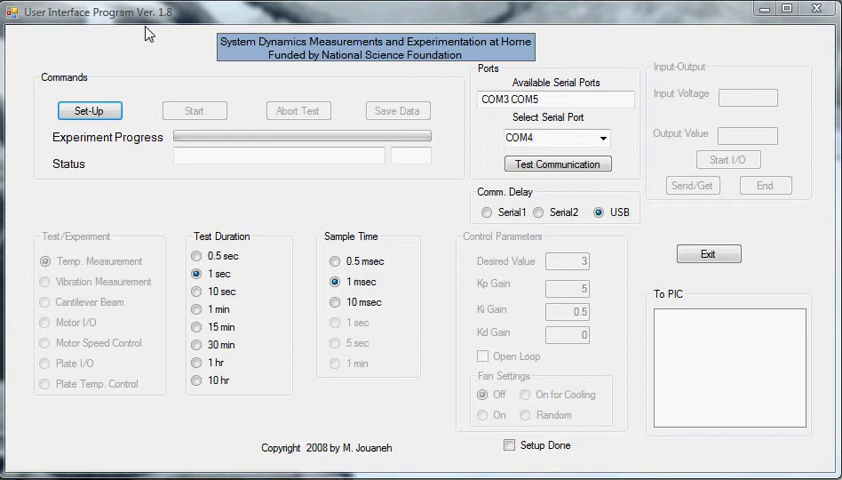
mouse_move(150, 34)
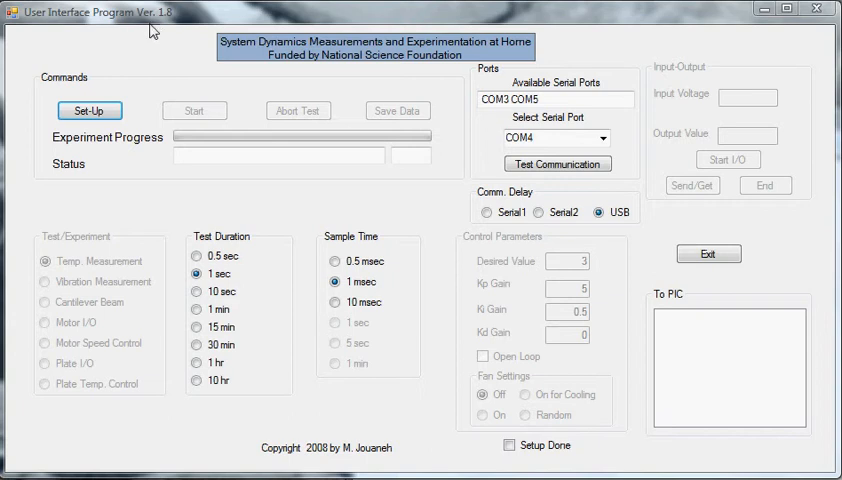
mouse_move(177, 28)
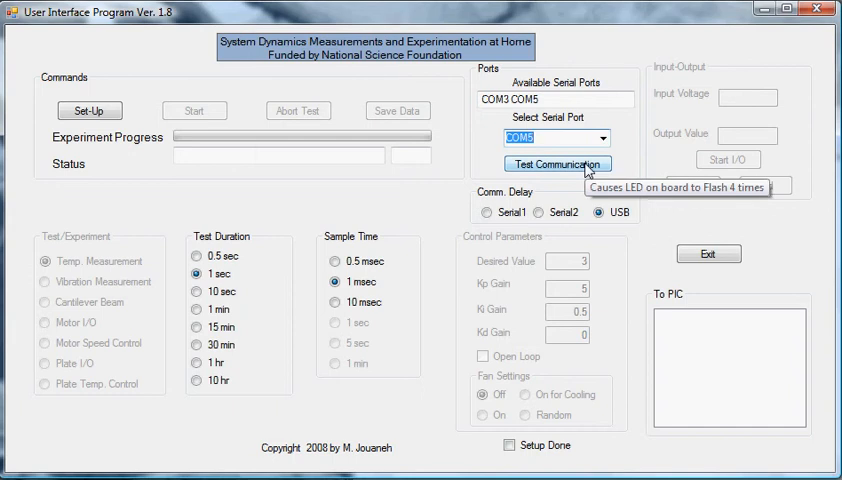
mouse_move(578, 170)
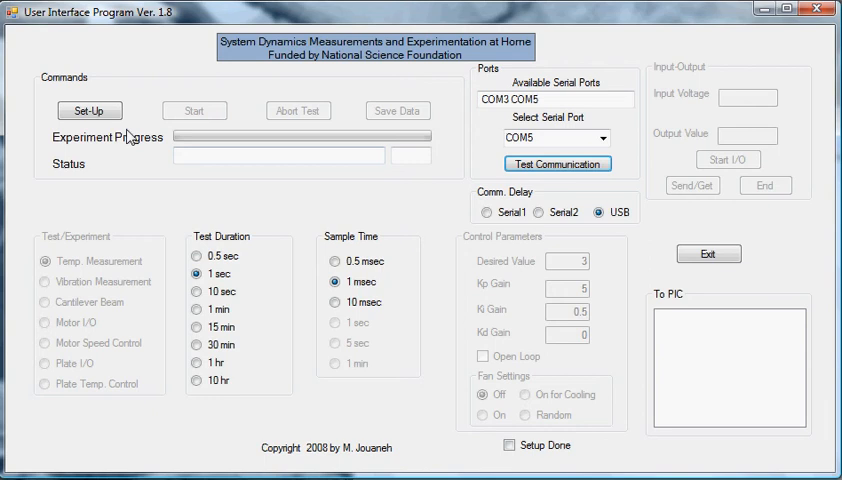
Choose the Cantilever Beam experiment in Set-Up with a 10 sec test duration.
left_click(89, 110)
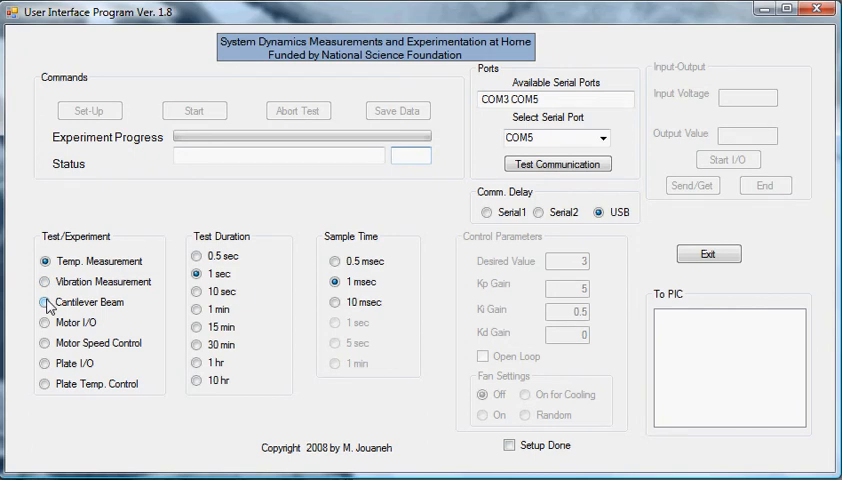
left_click(44, 301)
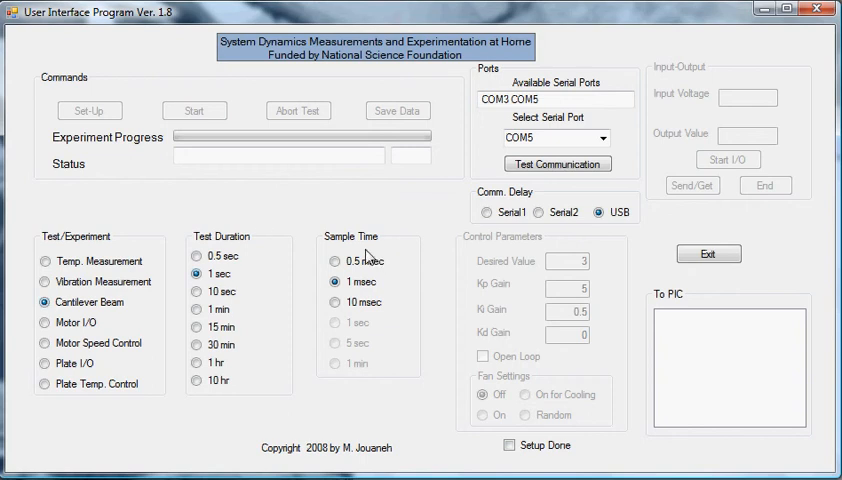
left_click(336, 302)
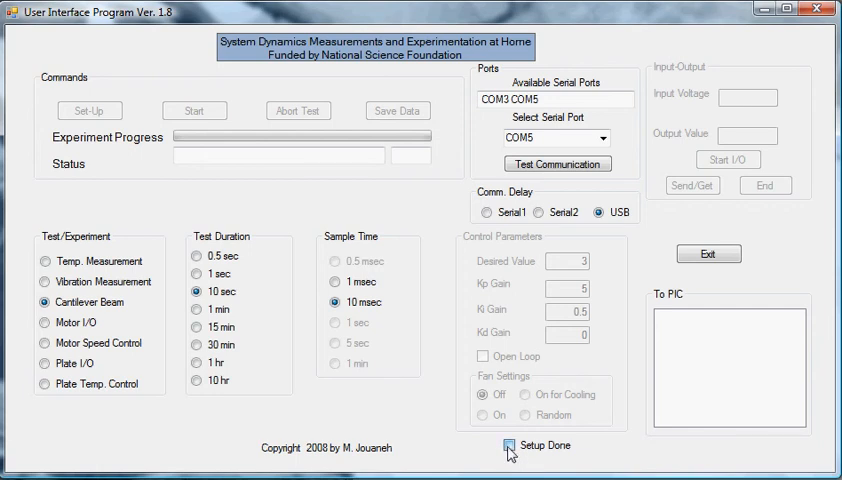
Mark the setup as done and start the cantilever beam test run.
left_click(504, 445)
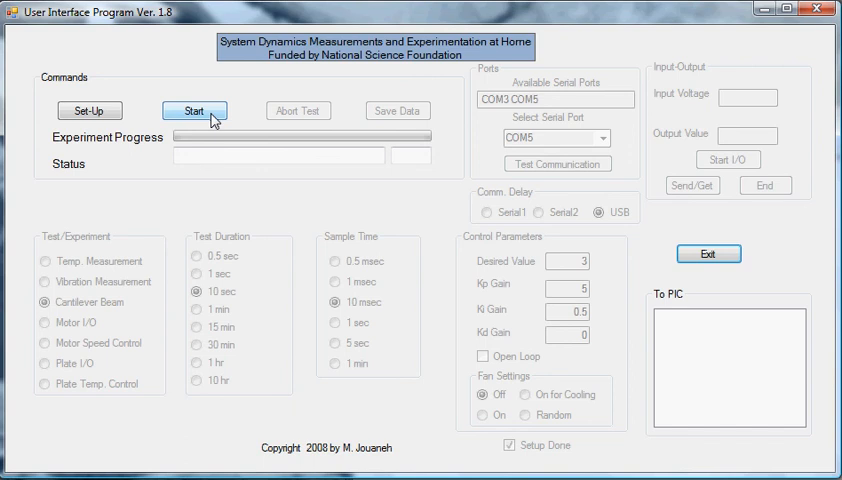
left_click(195, 110)
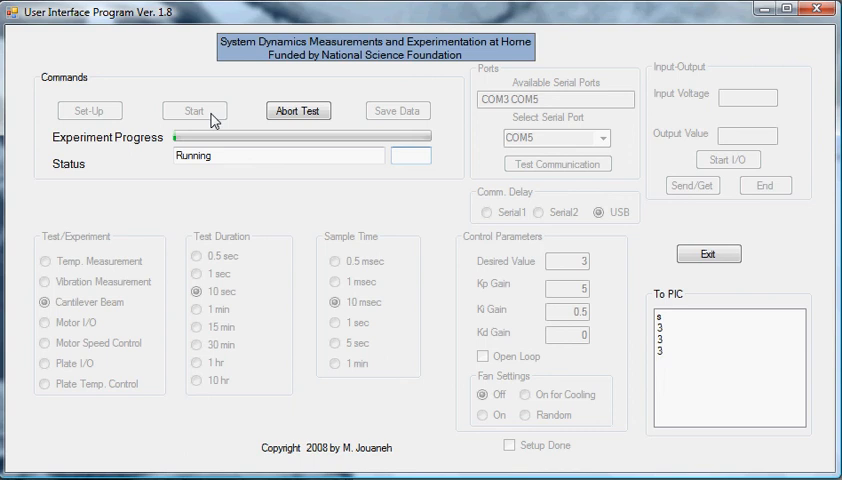